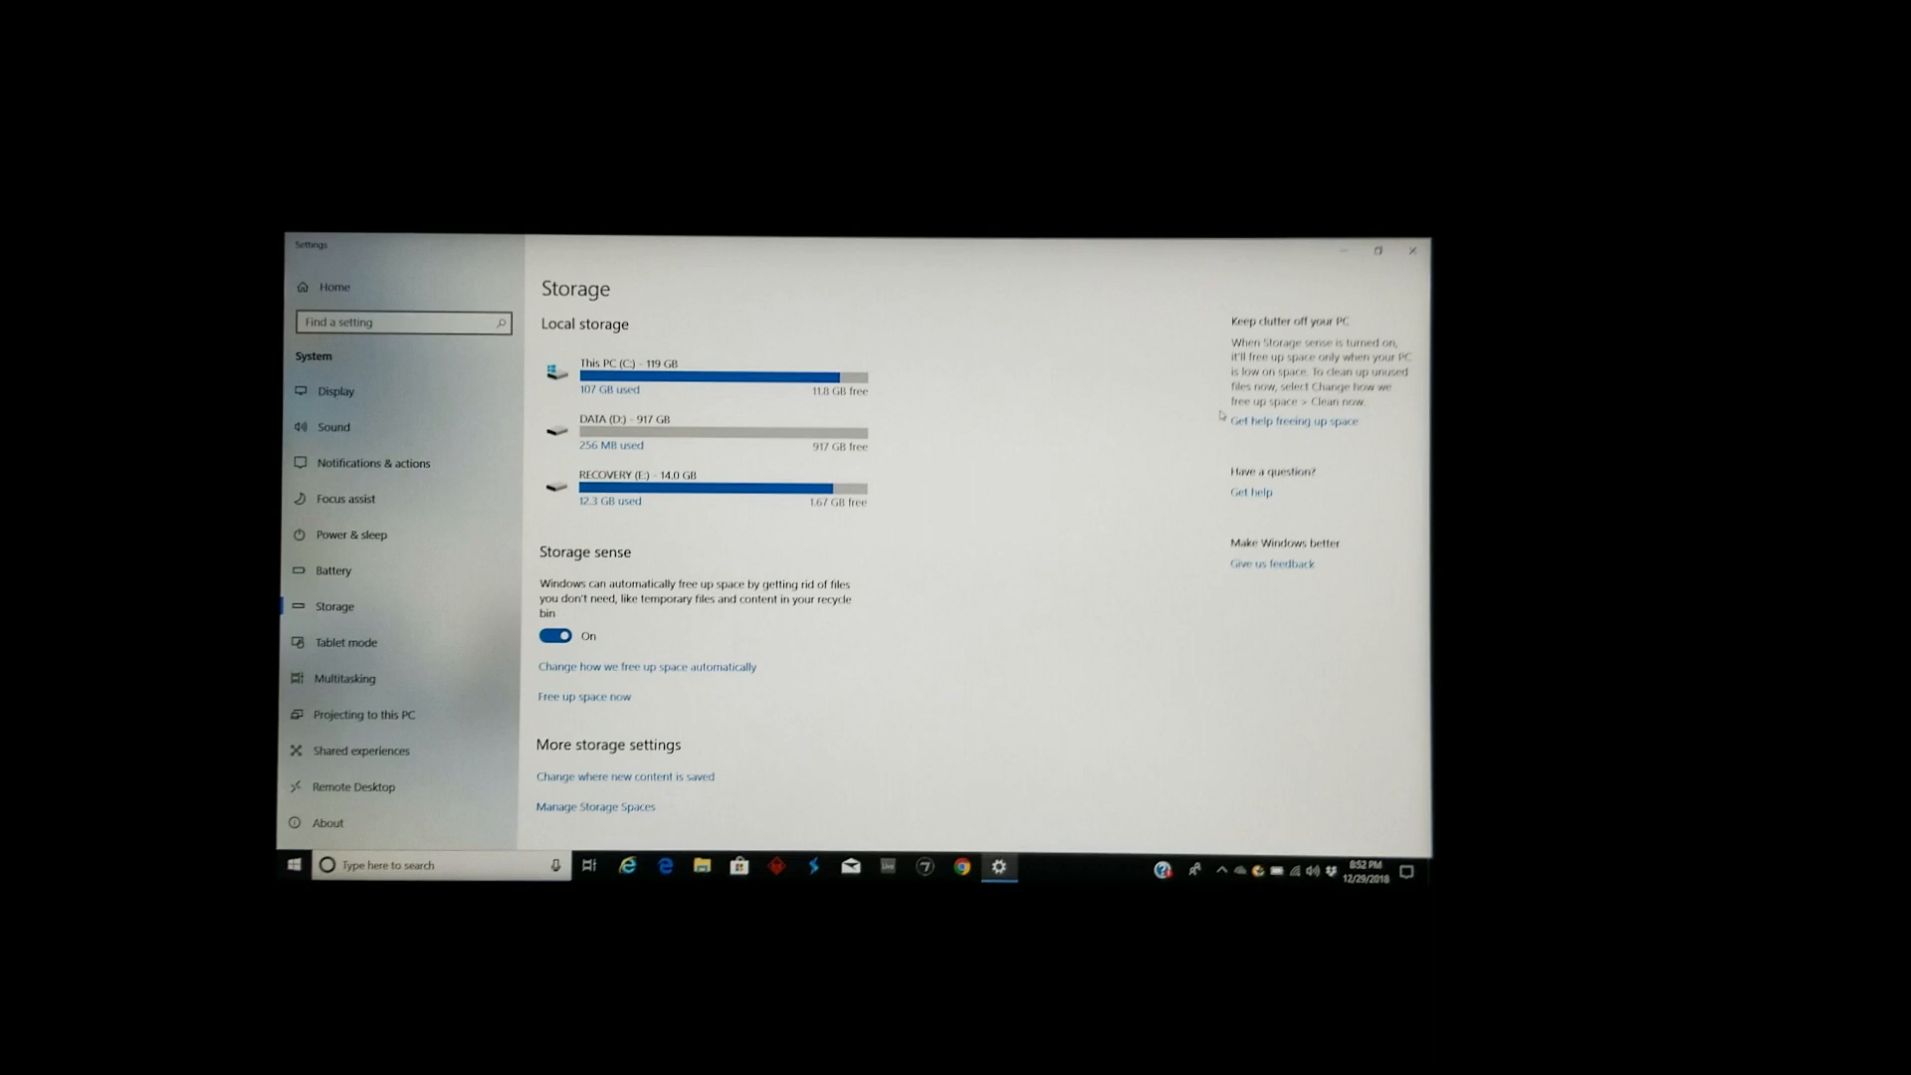
left_click(555, 635)
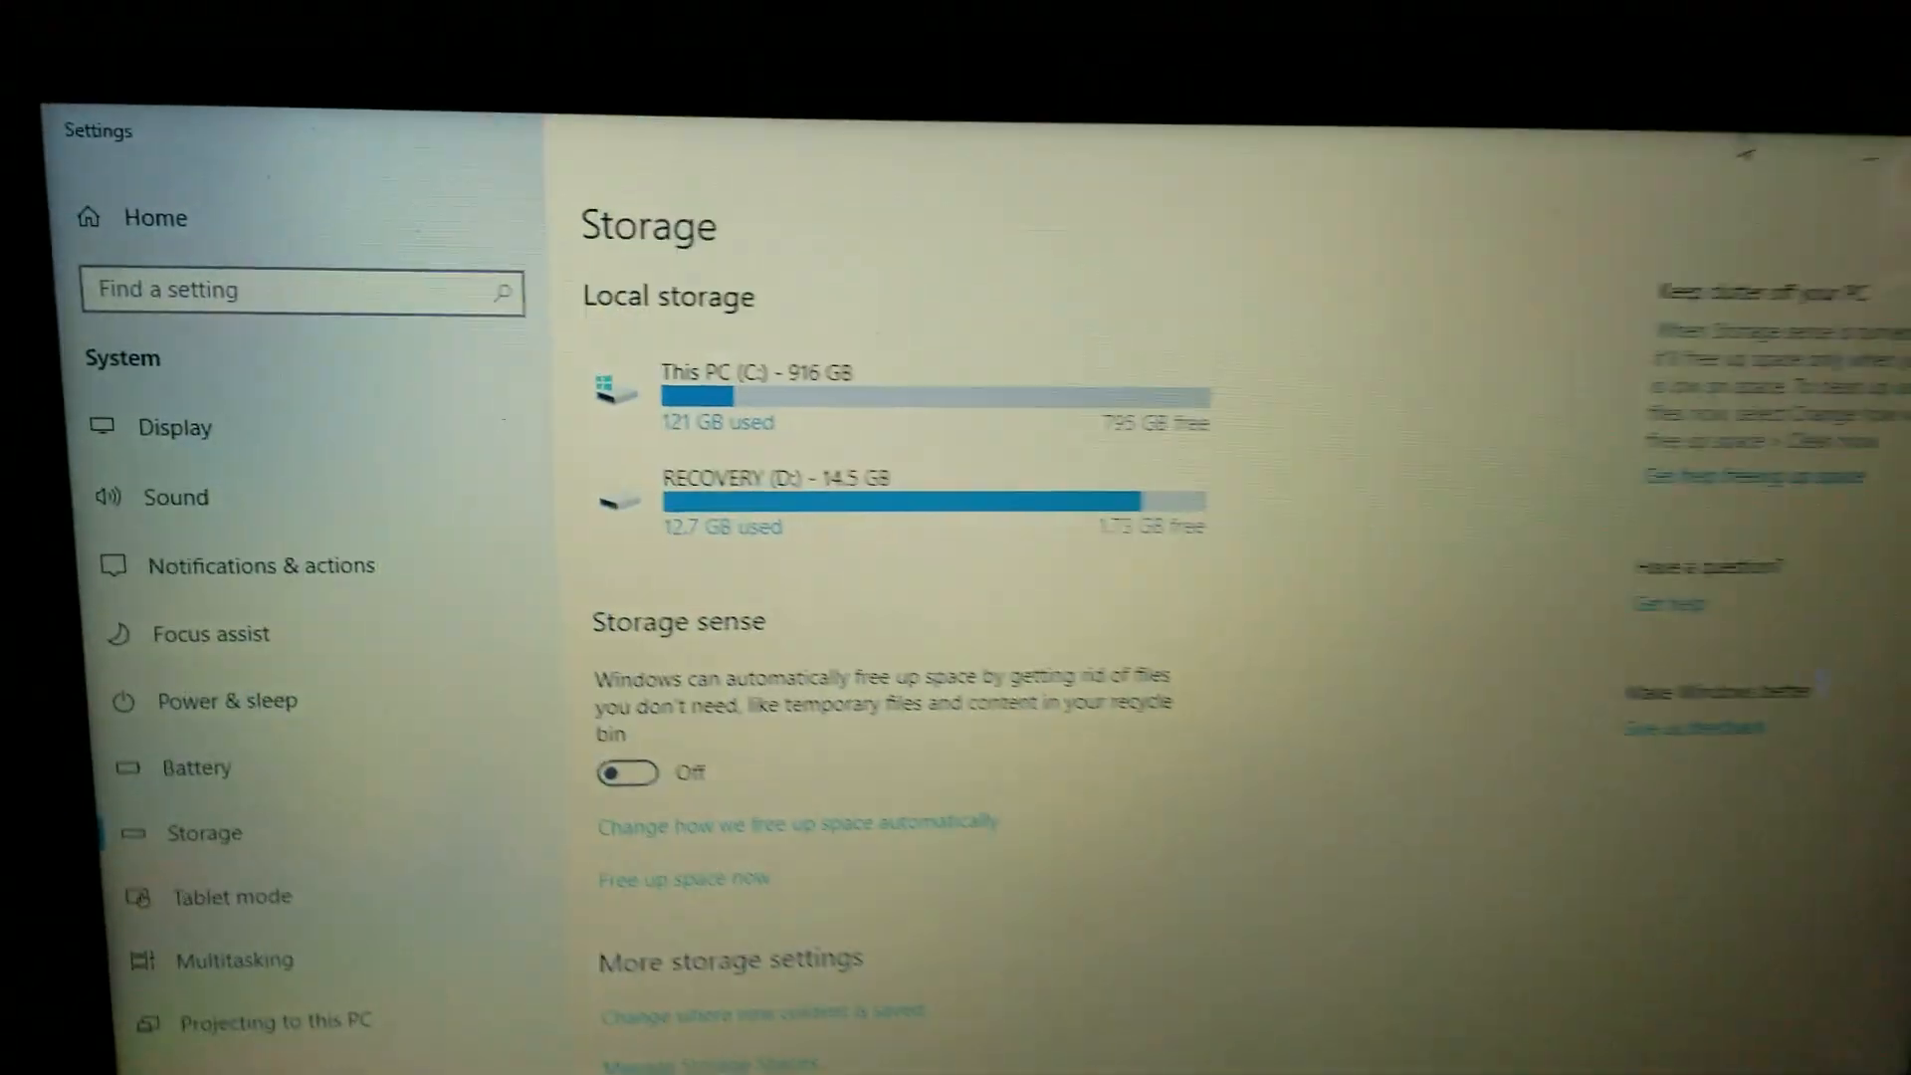